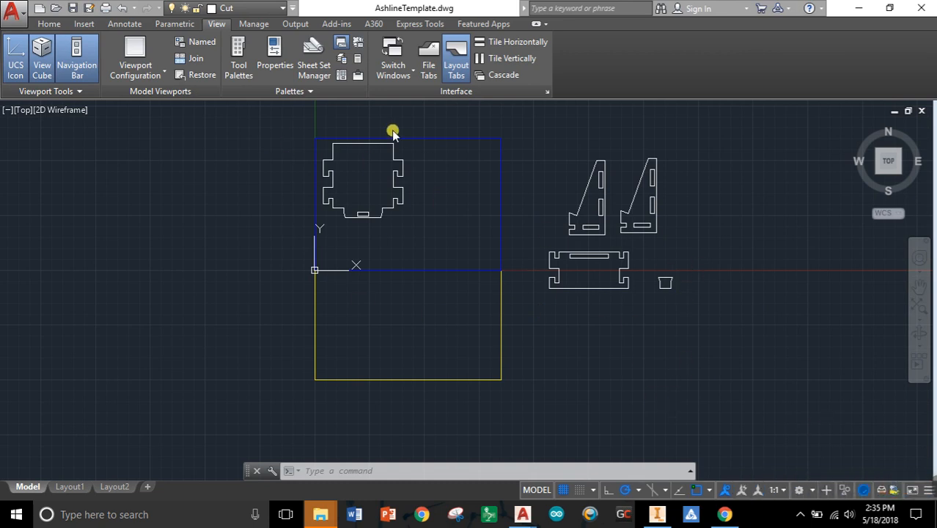
mouse_move(529, 282)
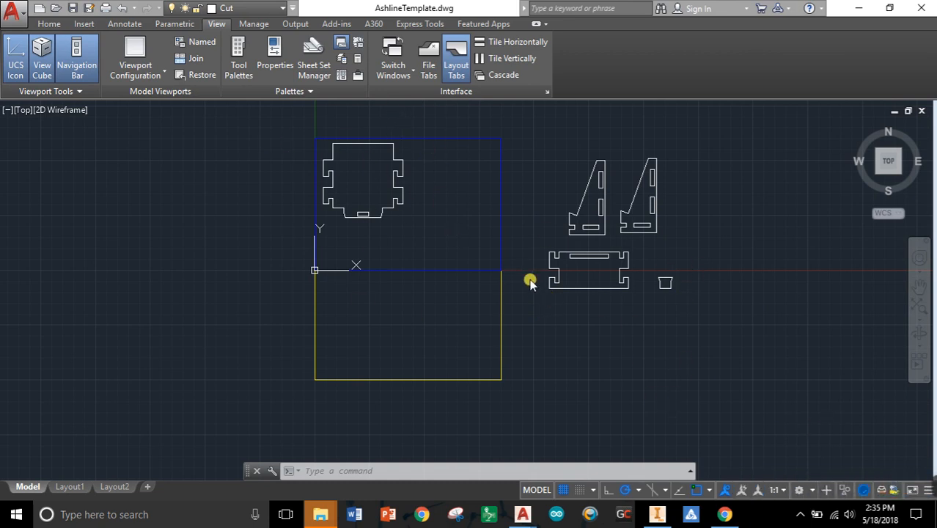
mouse_move(372, 167)
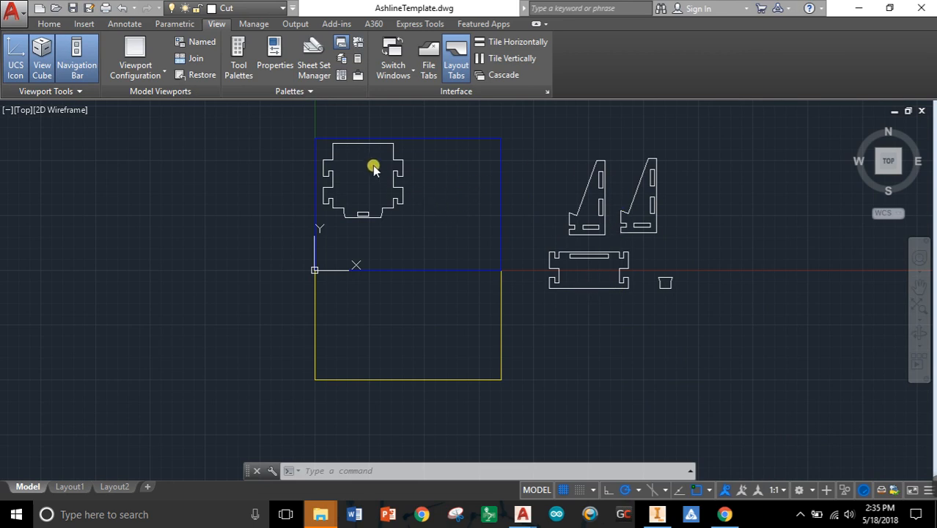
mouse_move(557, 197)
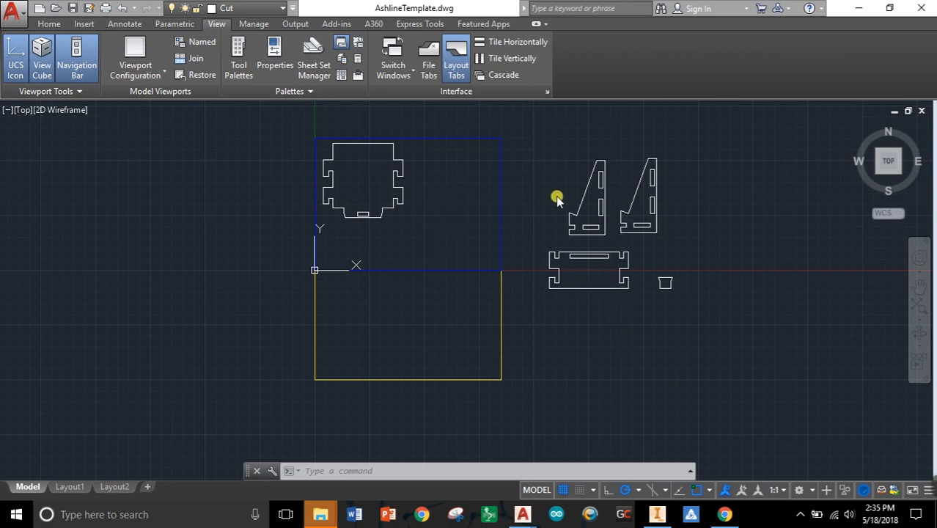
mouse_move(323, 211)
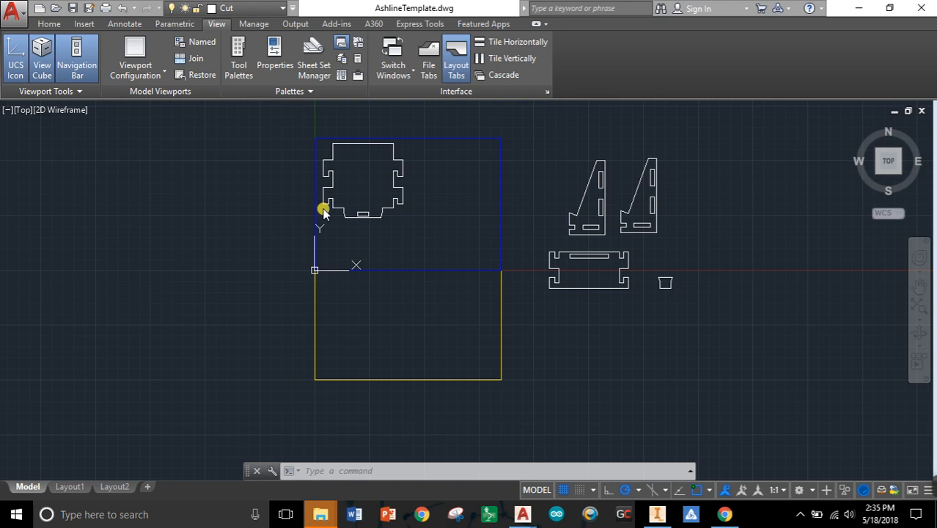
mouse_move(481, 115)
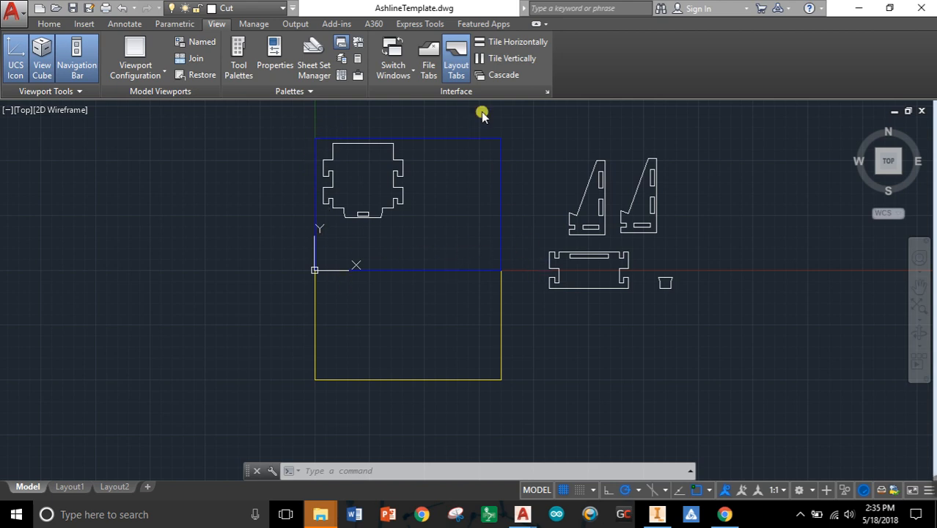
mouse_move(557, 213)
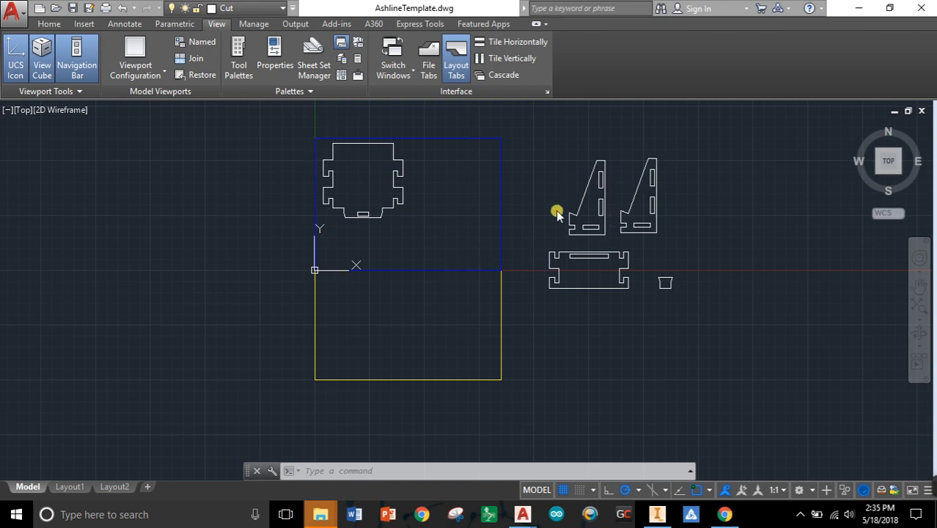
mouse_move(666, 258)
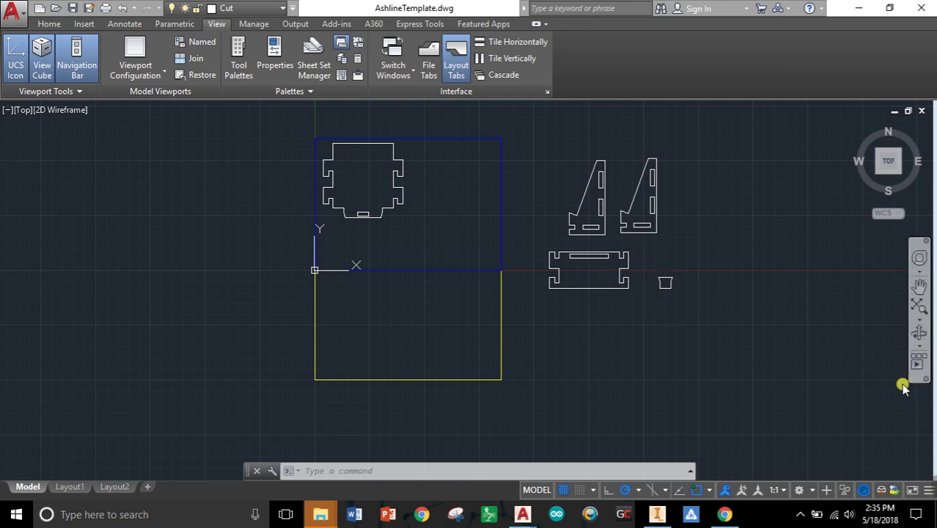
mouse_move(688, 320)
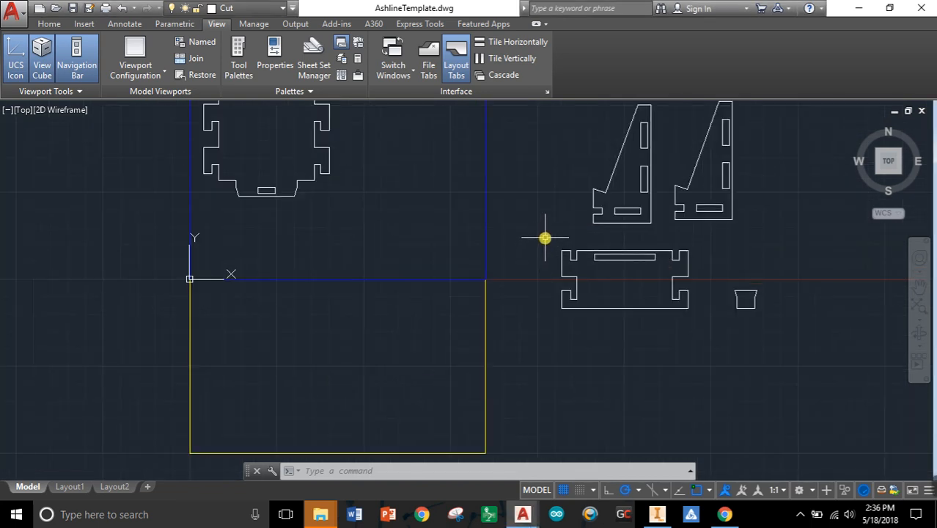
Select the long bottom piece and start moving it from a base point on the piece.
left_click(544, 238)
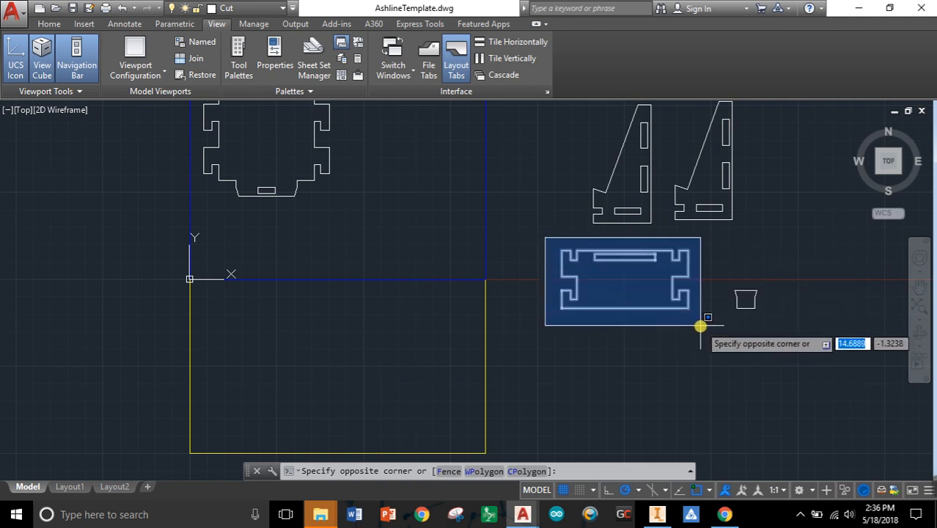
left_click(716, 338)
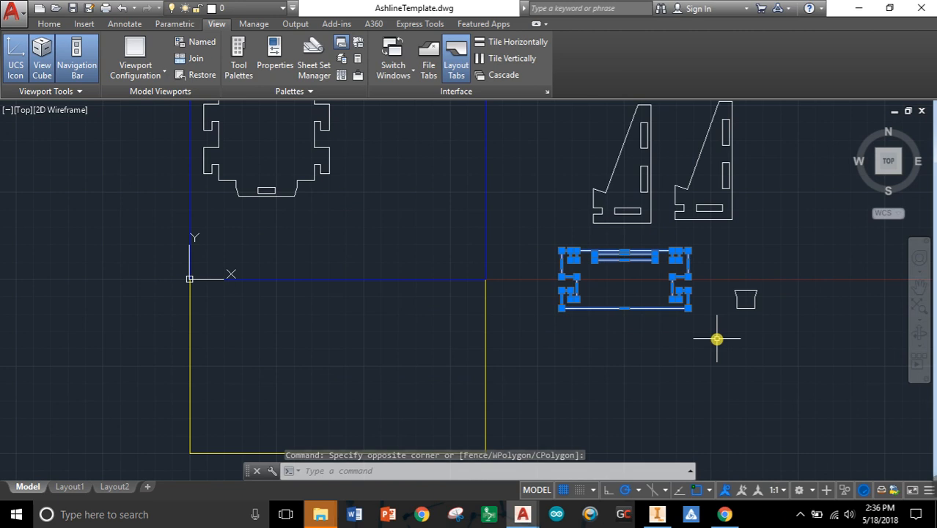
type("M")
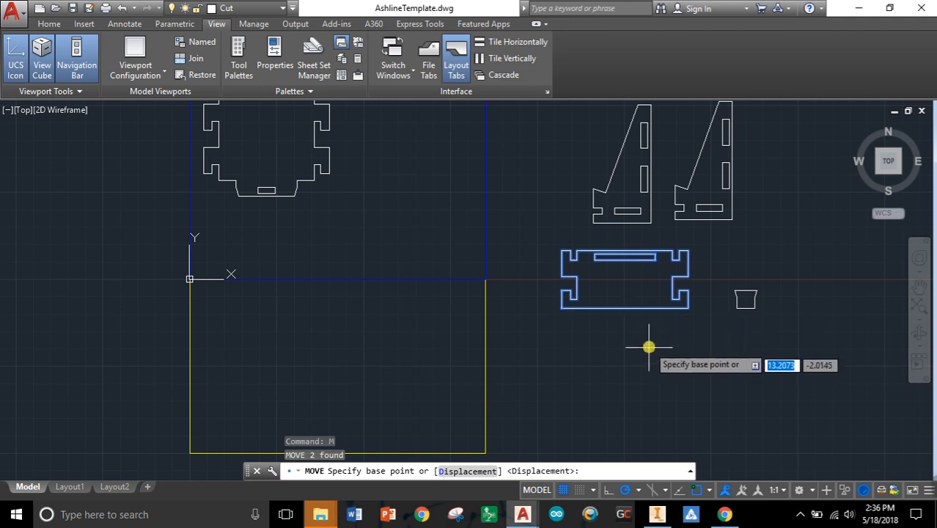
mouse_move(648, 341)
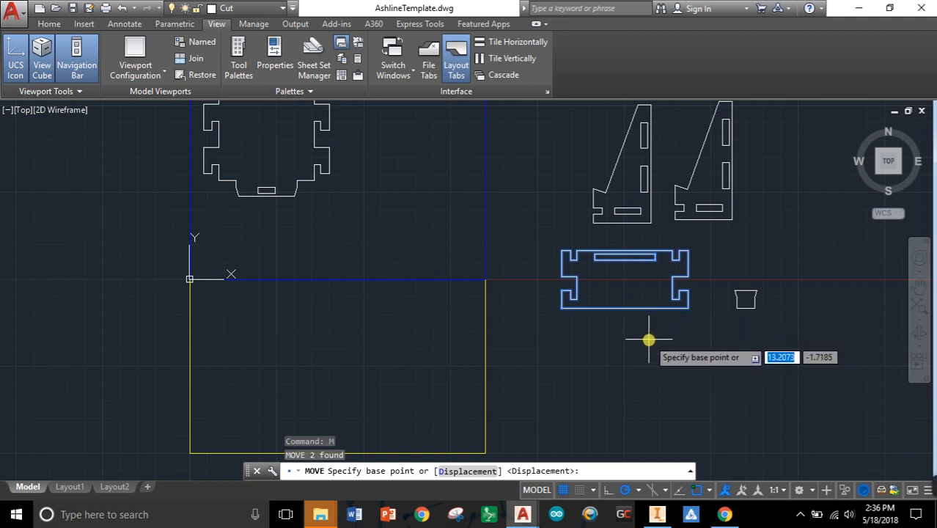
mouse_move(628, 280)
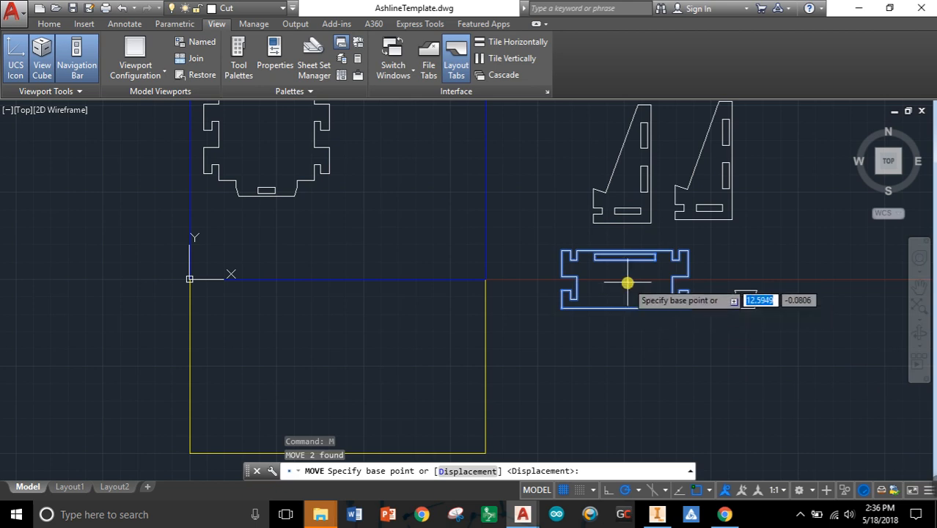
left_click(626, 283)
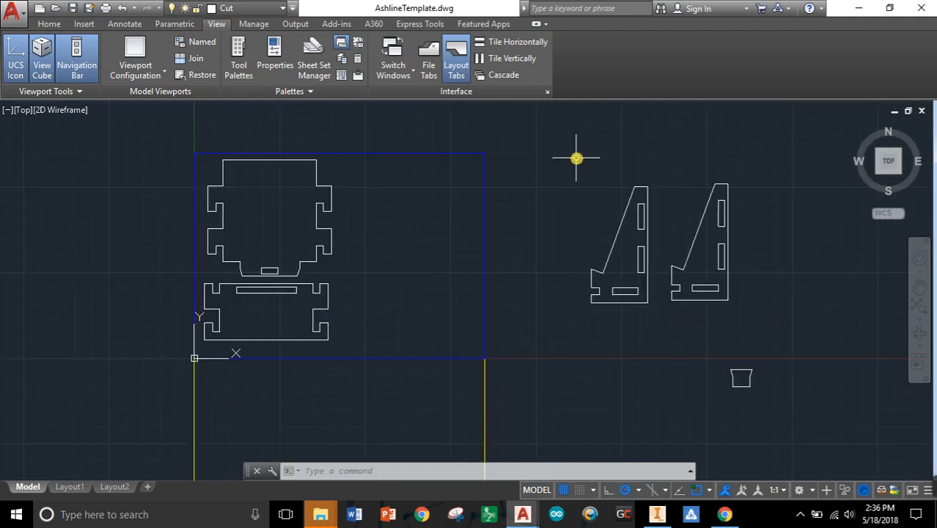
Attempt to move the two side pieces beside the back piece, then cancel the move.
left_click_drag(575, 159, 767, 324)
type("M")
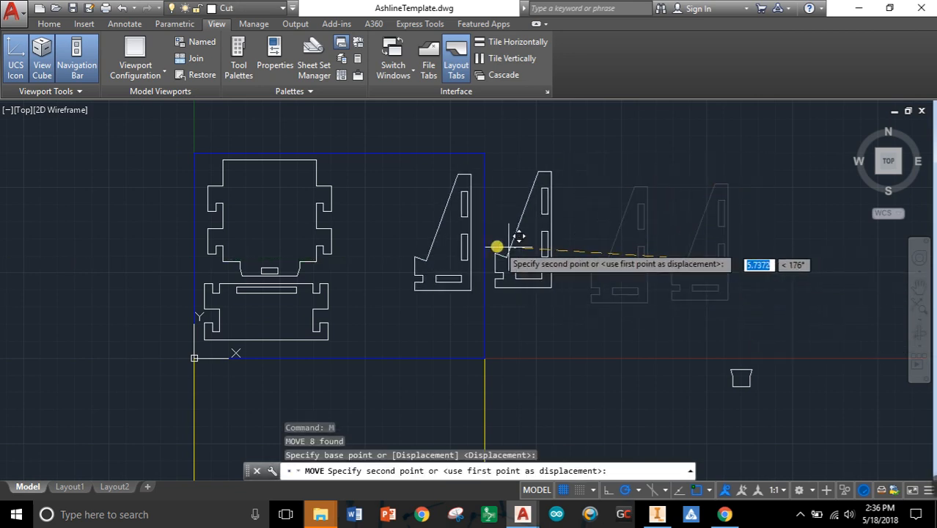
mouse_move(455, 239)
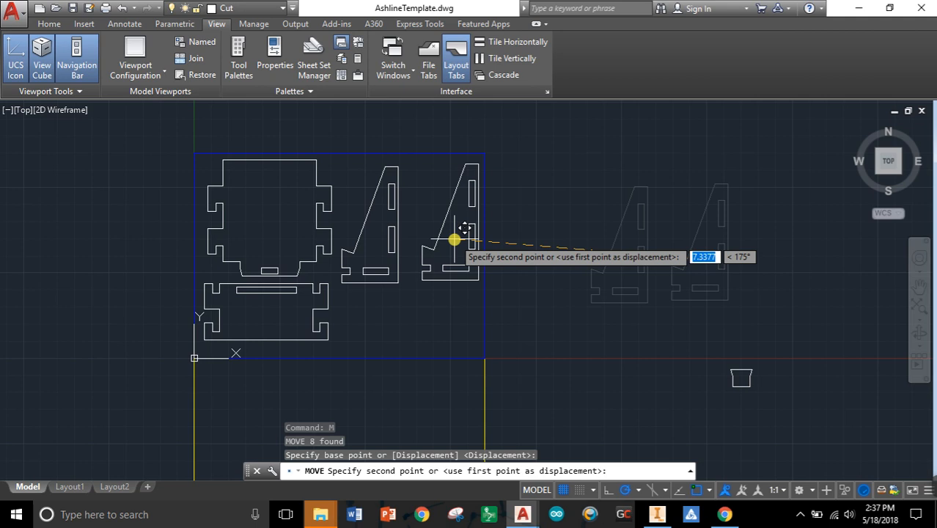
left_click(708, 265)
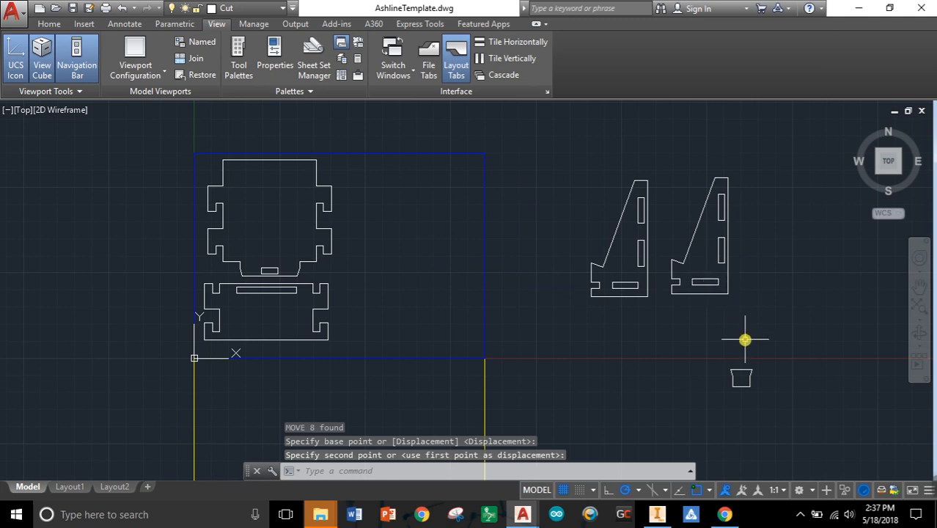
key("Escape")
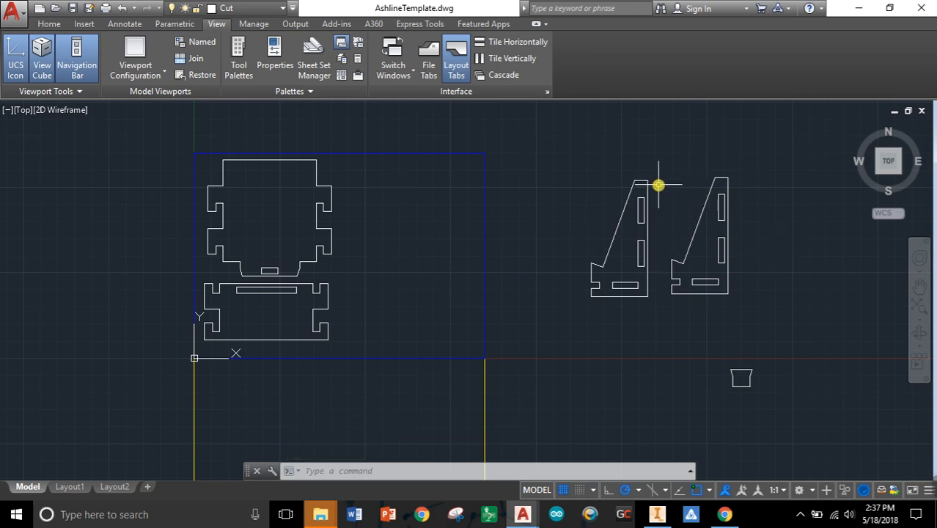
Rotate the right-hand side piece 180° about its lower corner so it can nest.
left_click_drag(657, 185, 765, 322)
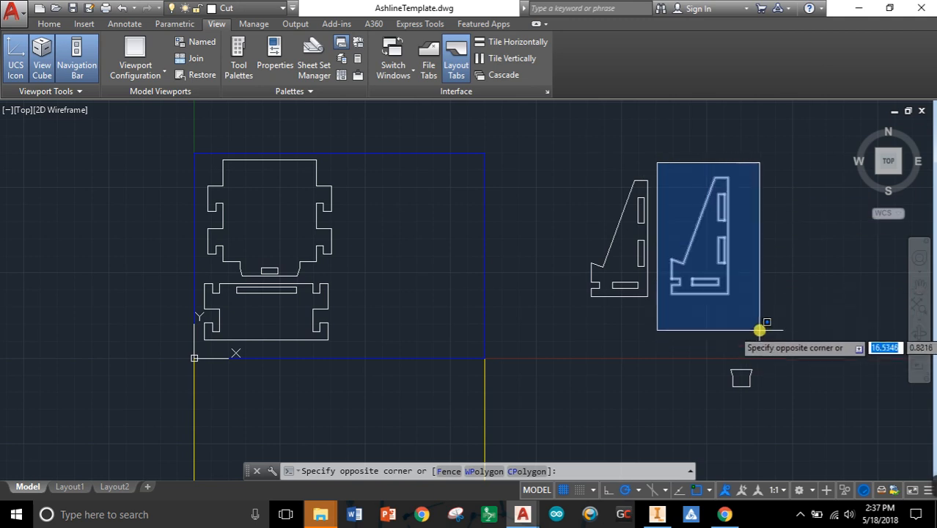
left_click(760, 331)
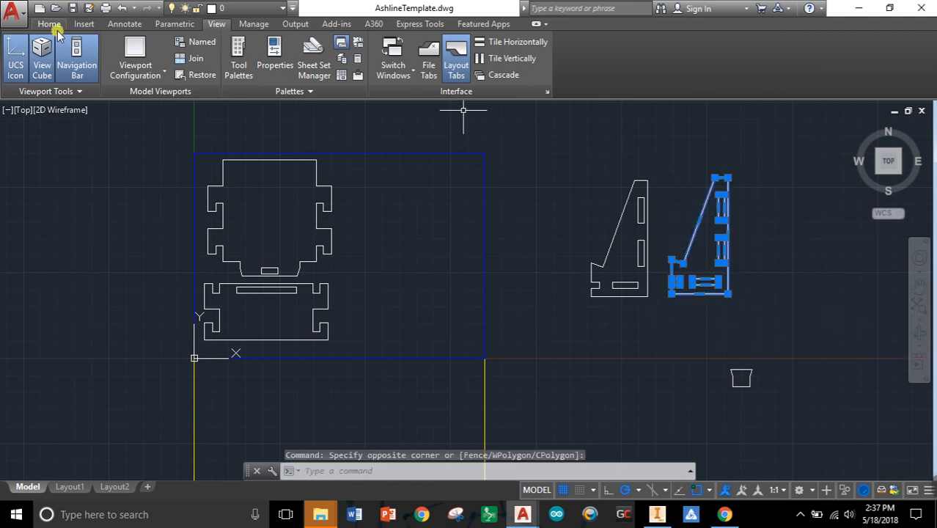
left_click(55, 25)
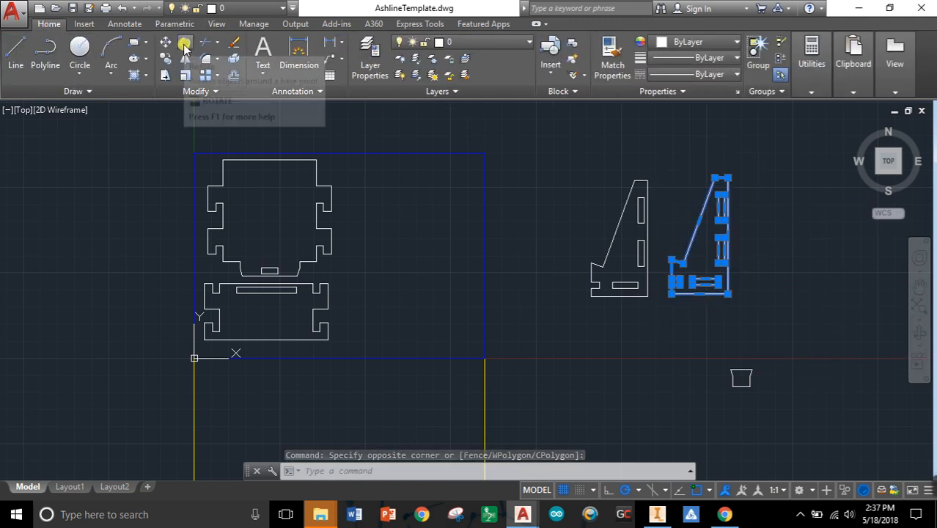
mouse_move(185, 45)
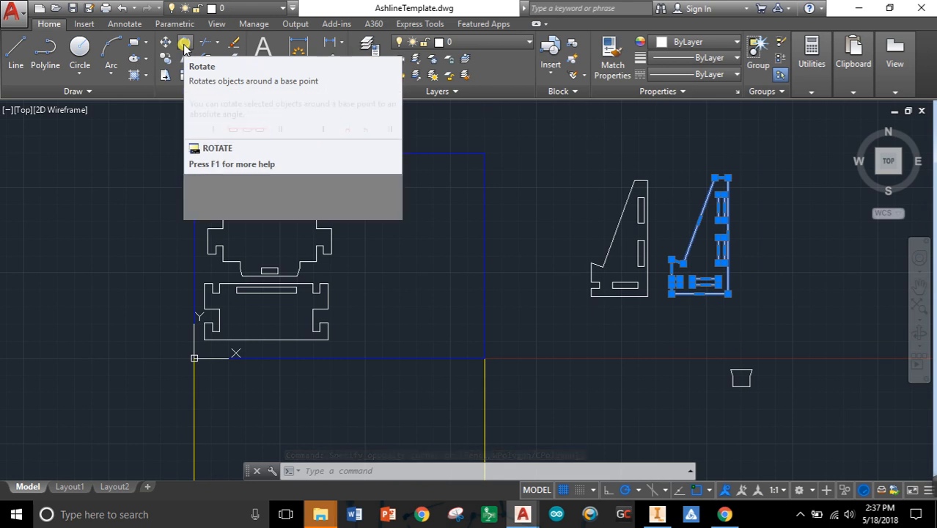
left_click(183, 43)
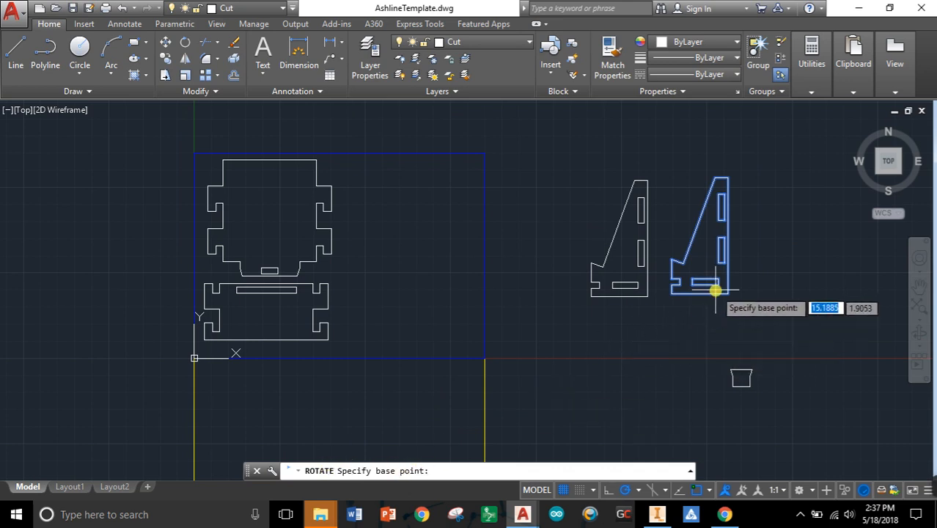
mouse_move(707, 240)
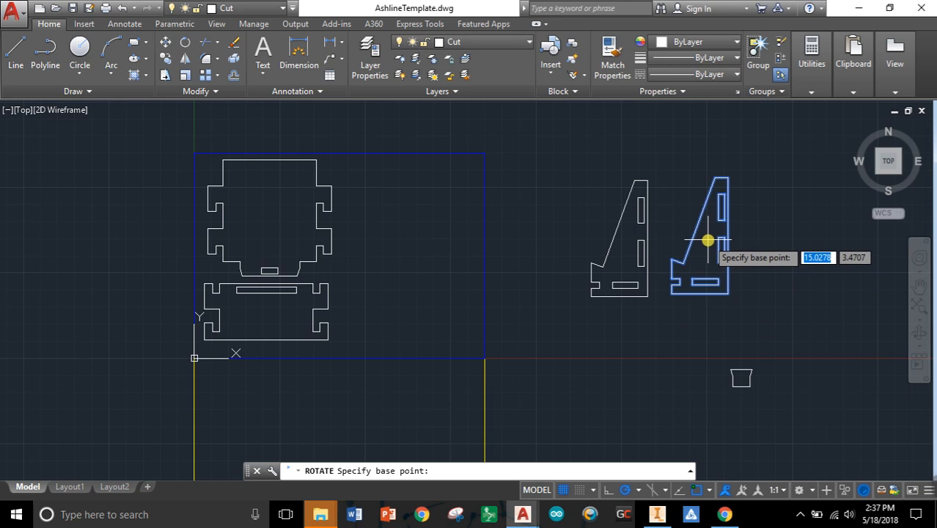
left_click(707, 241)
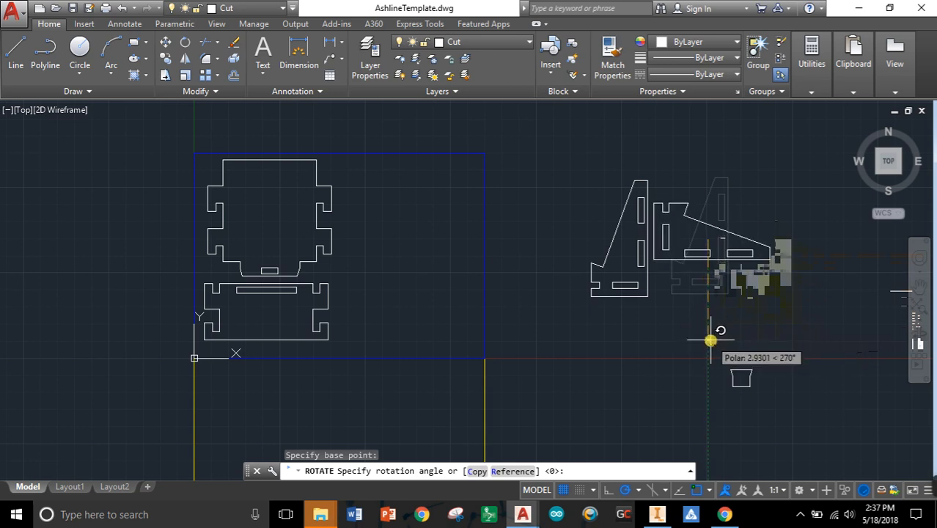
mouse_move(602, 237)
type("M")
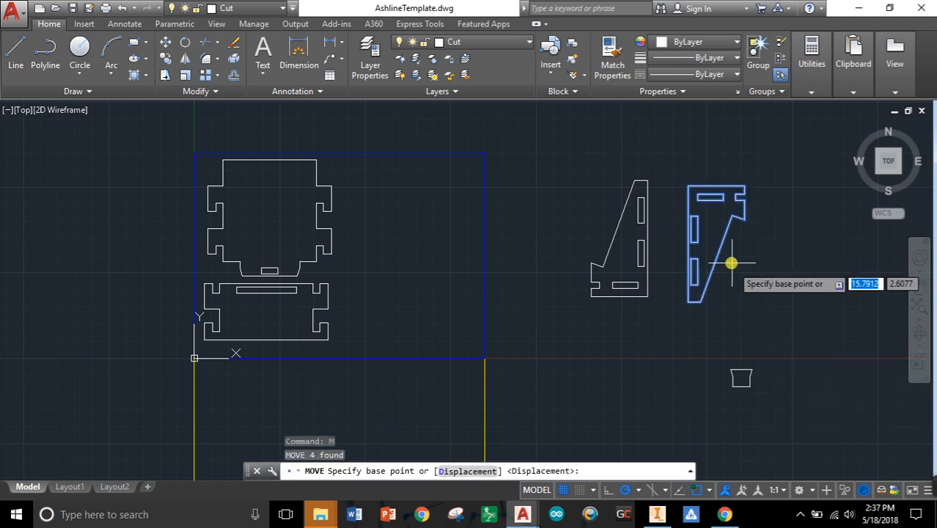
Move the flipped side piece against the other side beside the back piece.
left_click(730, 262)
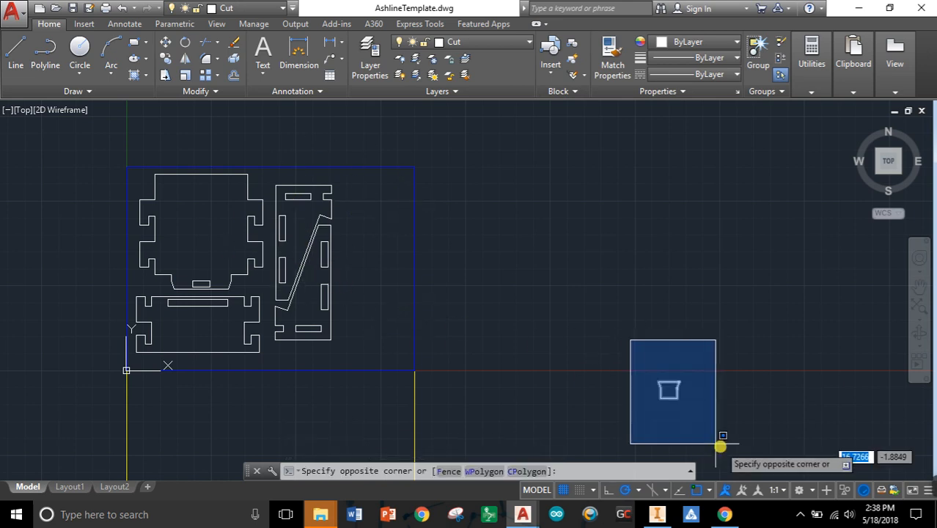
Move the small tab piece toward the top-right corner of the box.
left_click(714, 439)
type("M")
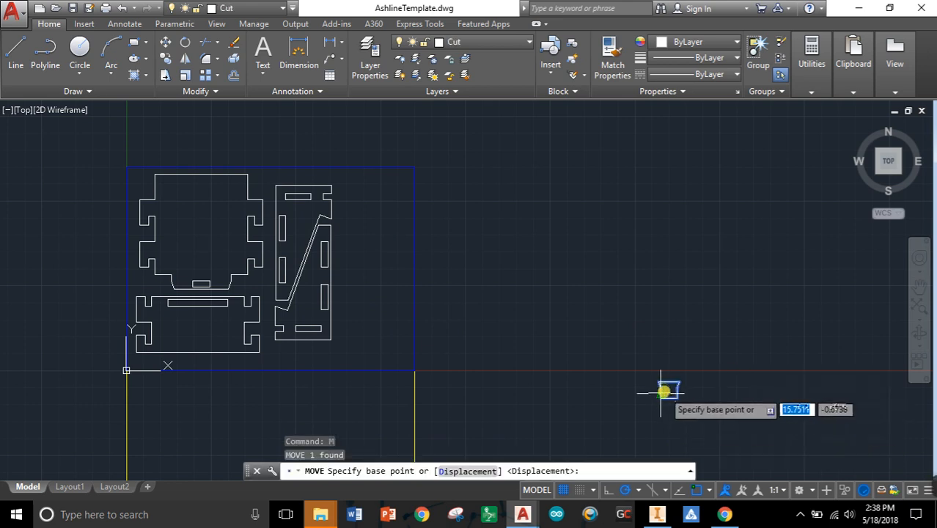
left_click(663, 390)
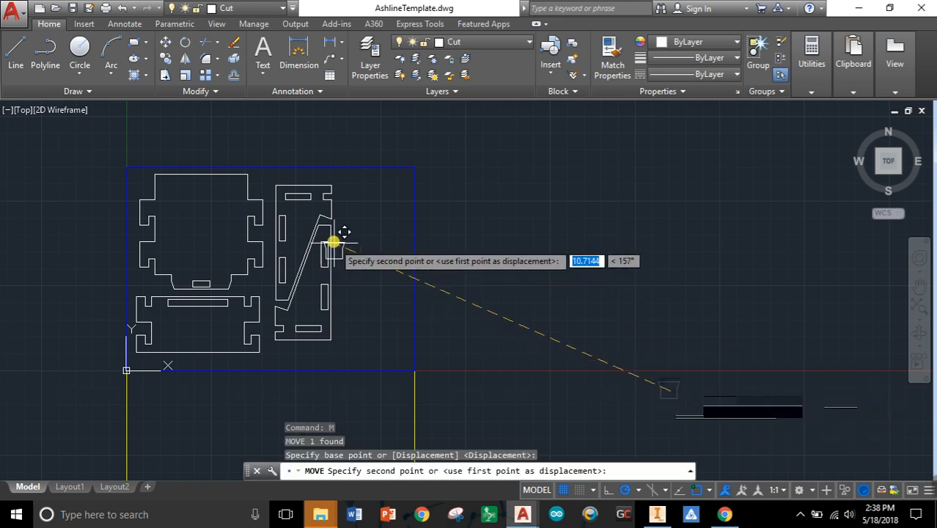
mouse_move(353, 192)
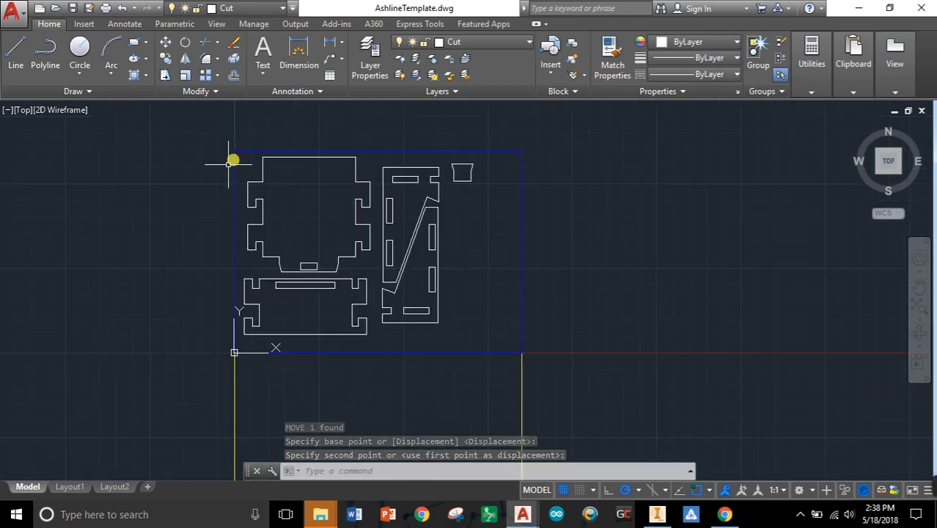
left_click(295, 159)
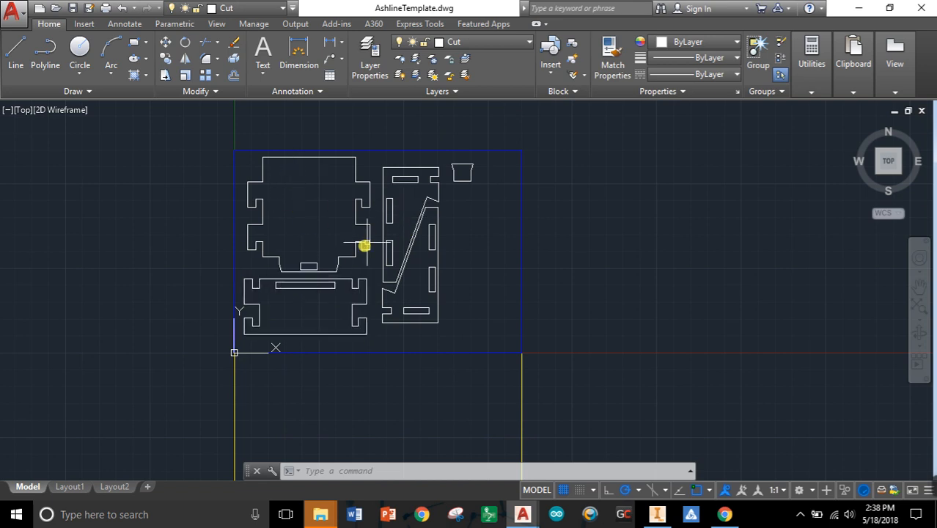
mouse_move(816, 267)
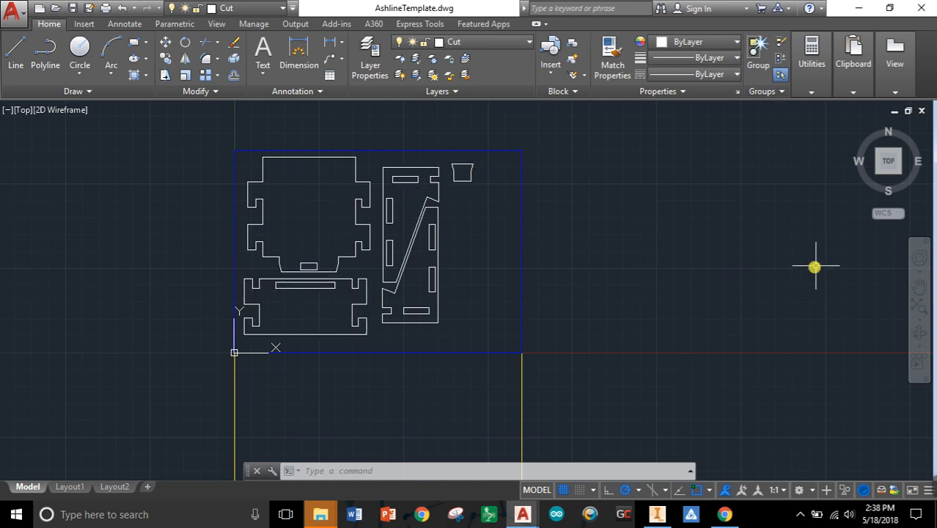
mouse_move(748, 457)
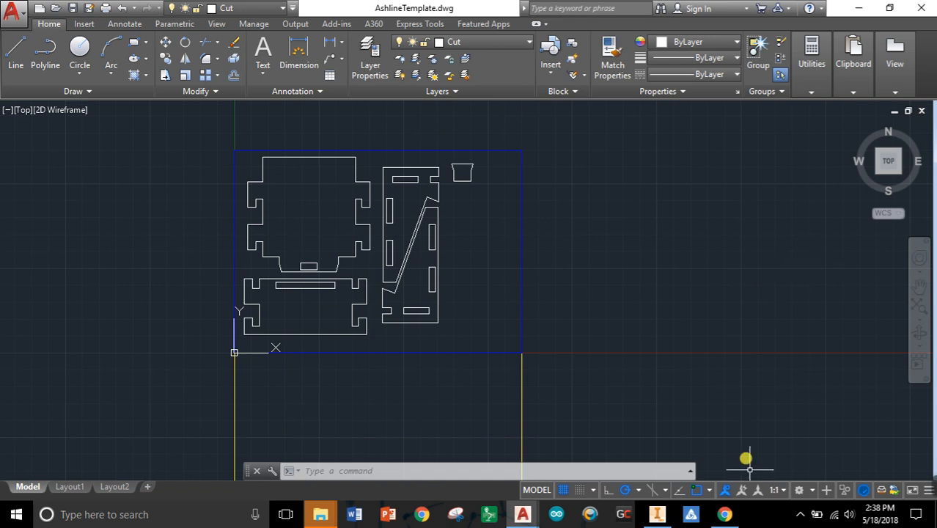